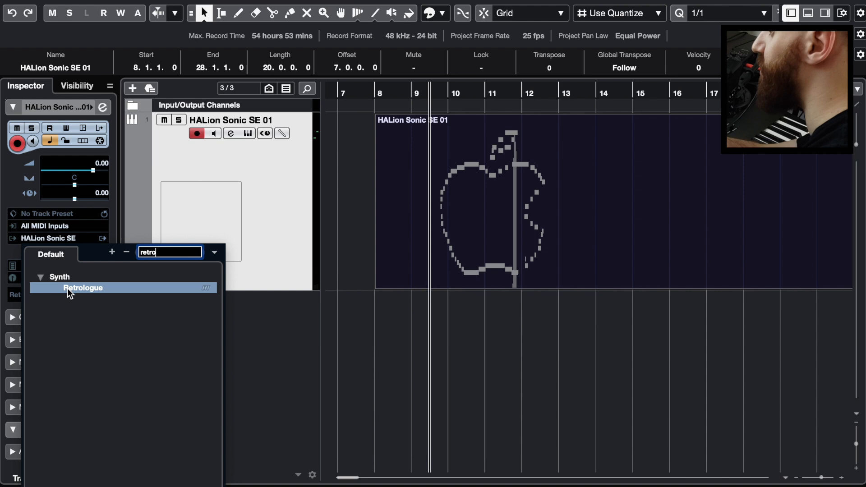
- Load Retrologue 2 from the Synth search results, opening its editor with an initialised patch
{"action": "double_click", "coordinate": [83, 288]}
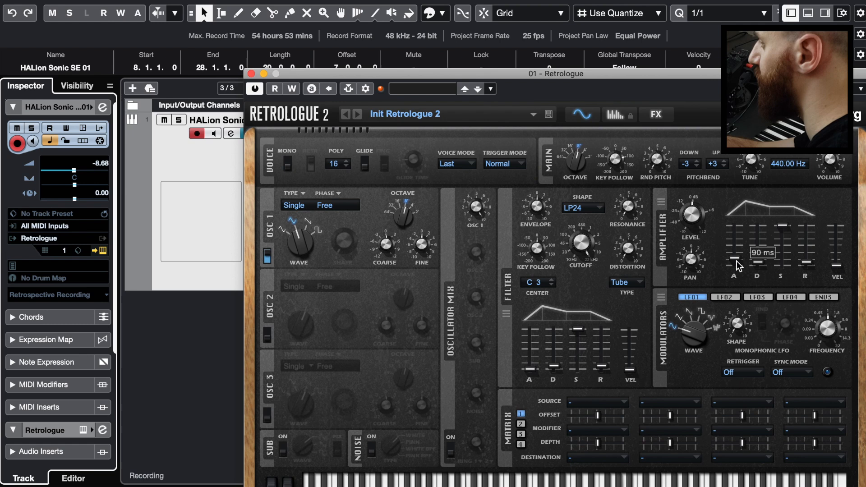